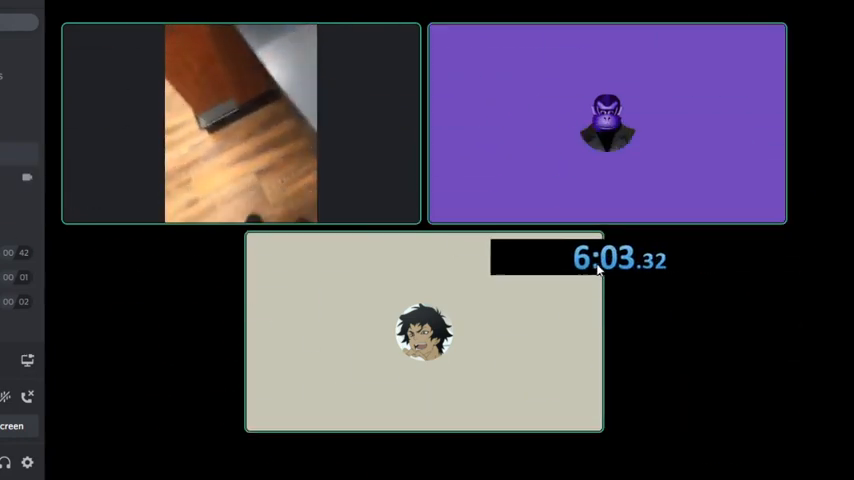
pyautogui.moveTo(587, 274)
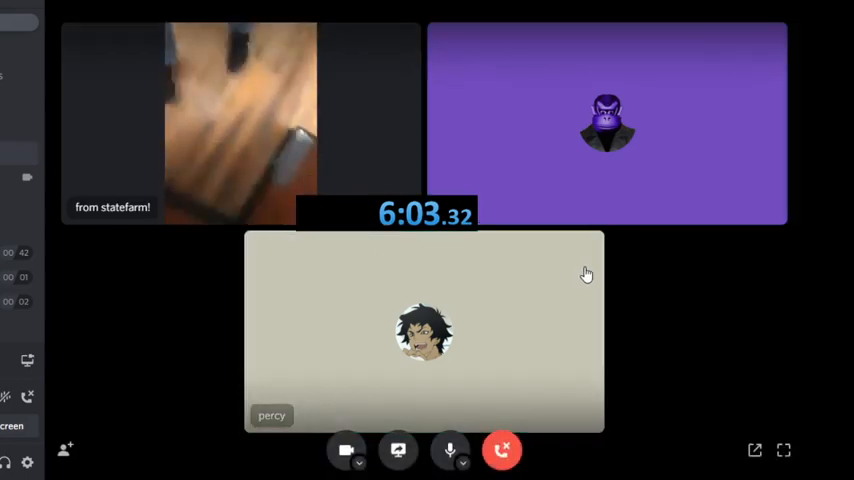
pyautogui.moveTo(509, 213)
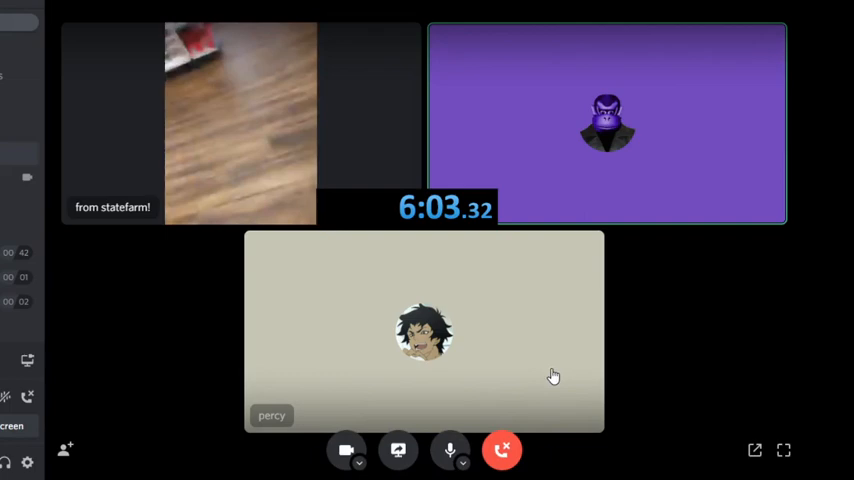
pyautogui.moveTo(630, 324)
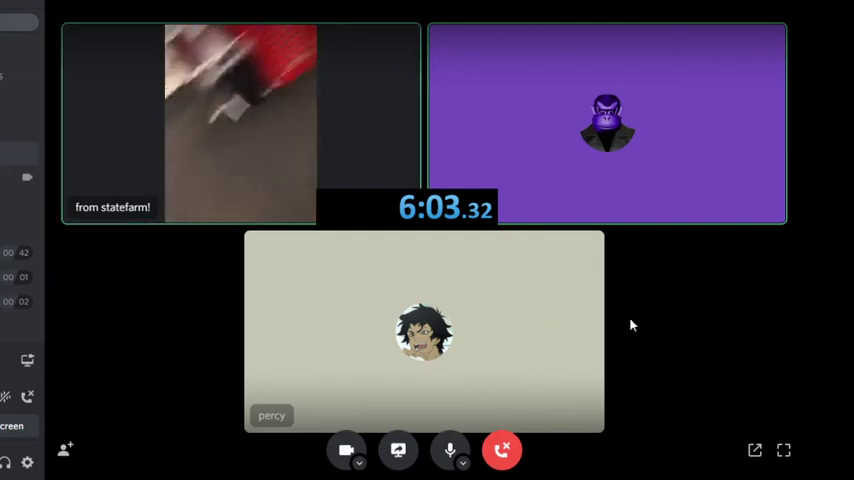